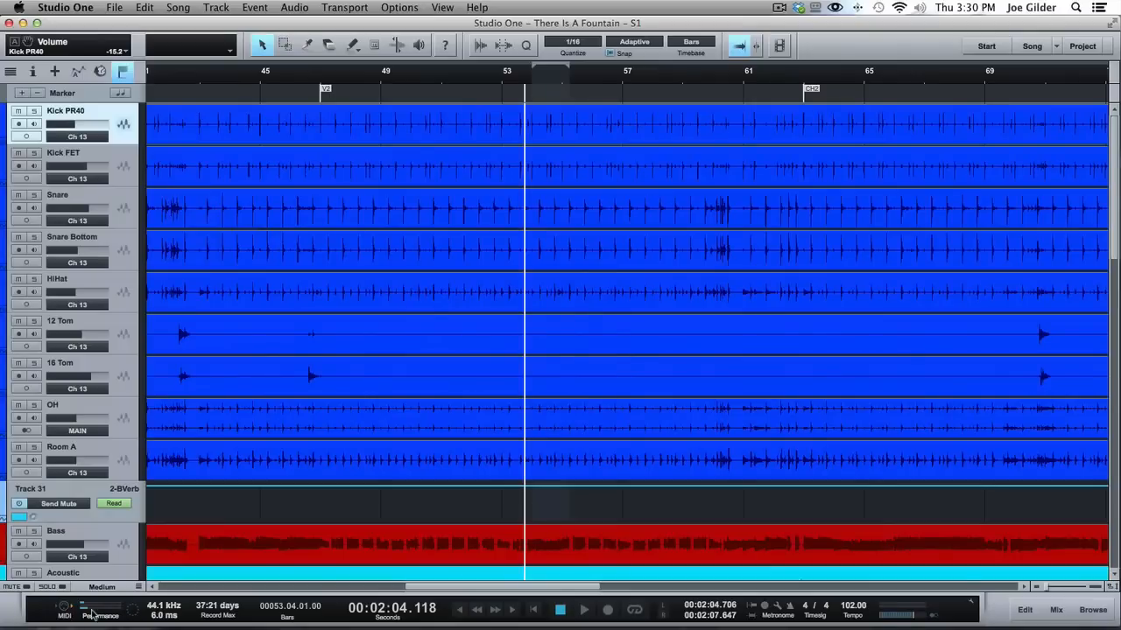
Step: Check CPU and disk load in the performance monitor, then close it
left_click(100, 610)
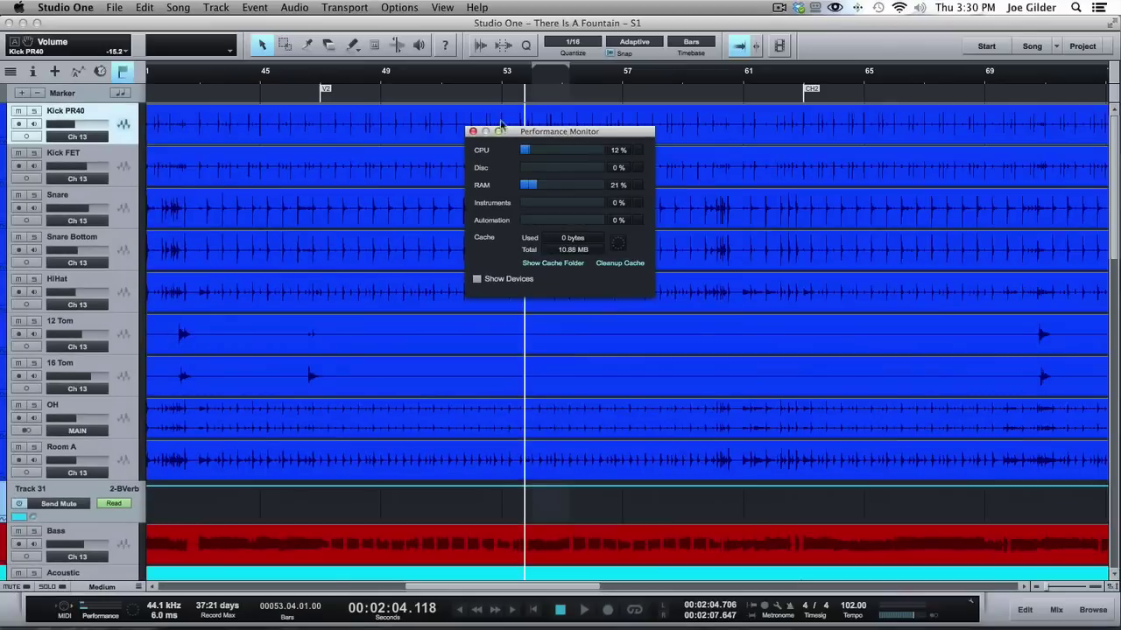
left_click(473, 132)
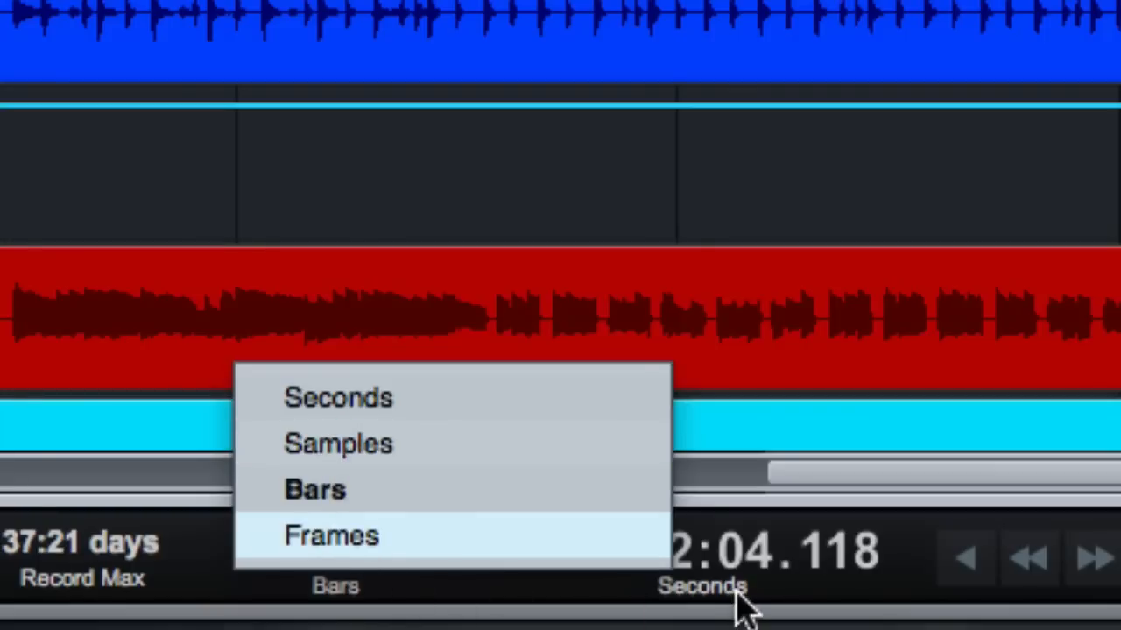
Step: Show the main position in Bars with Seconds as the secondary readout
left_click(315, 490)
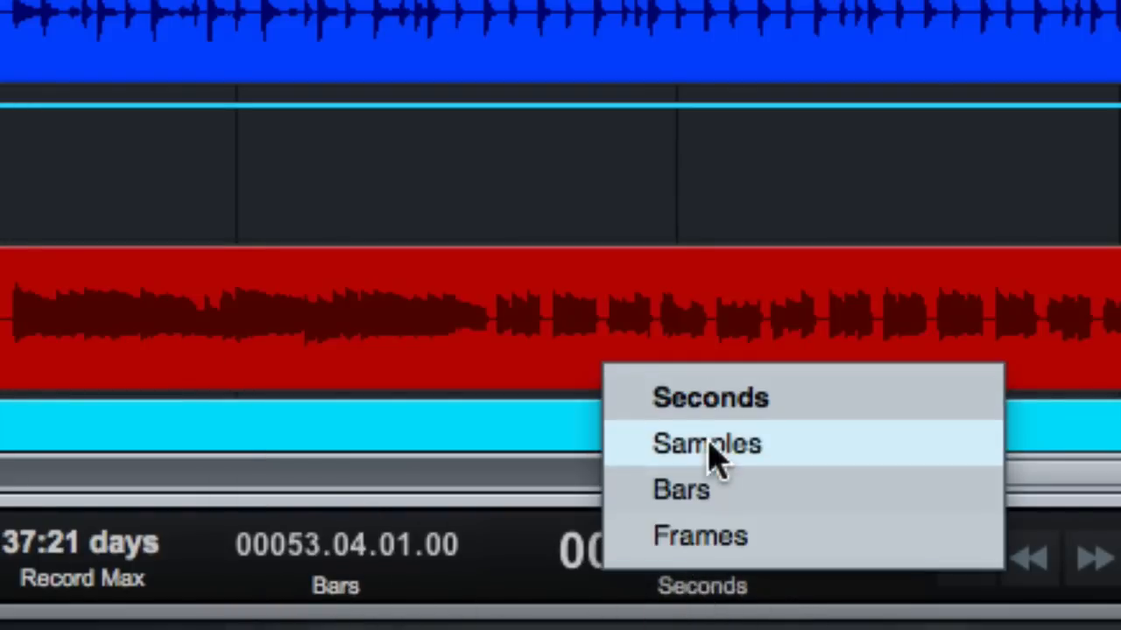
left_click(681, 489)
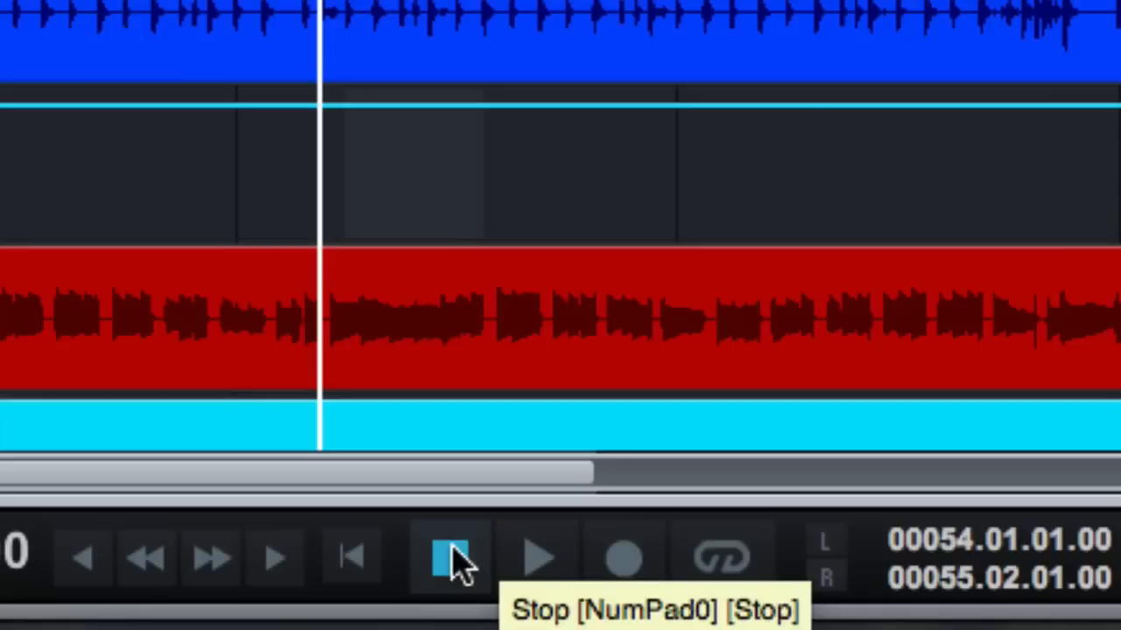
mouse_move(522, 505)
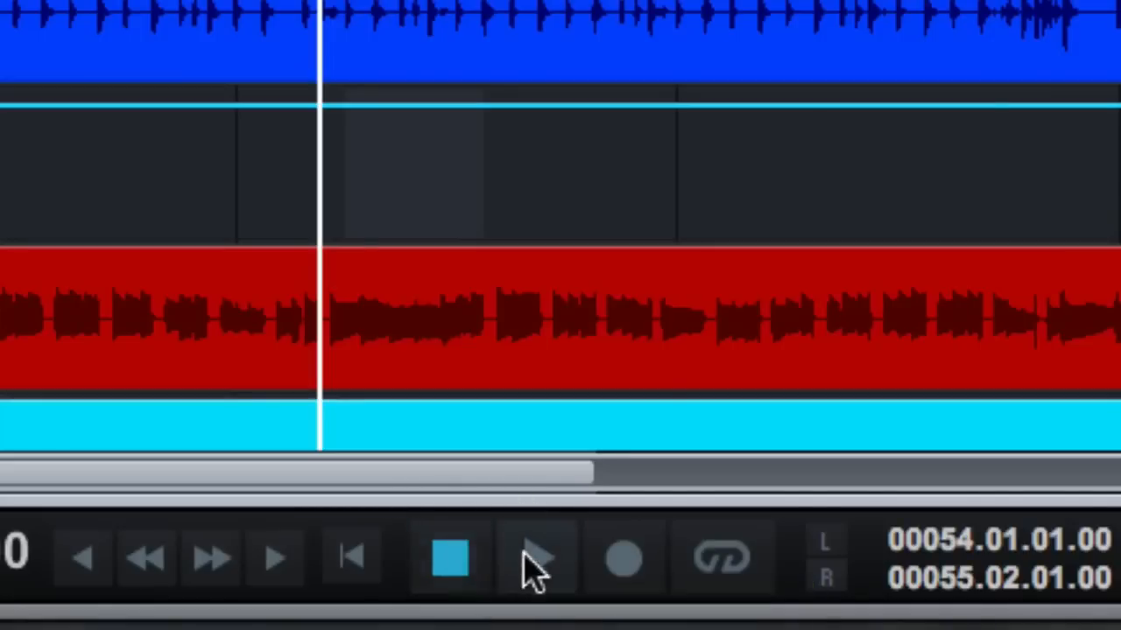
mouse_move(535, 560)
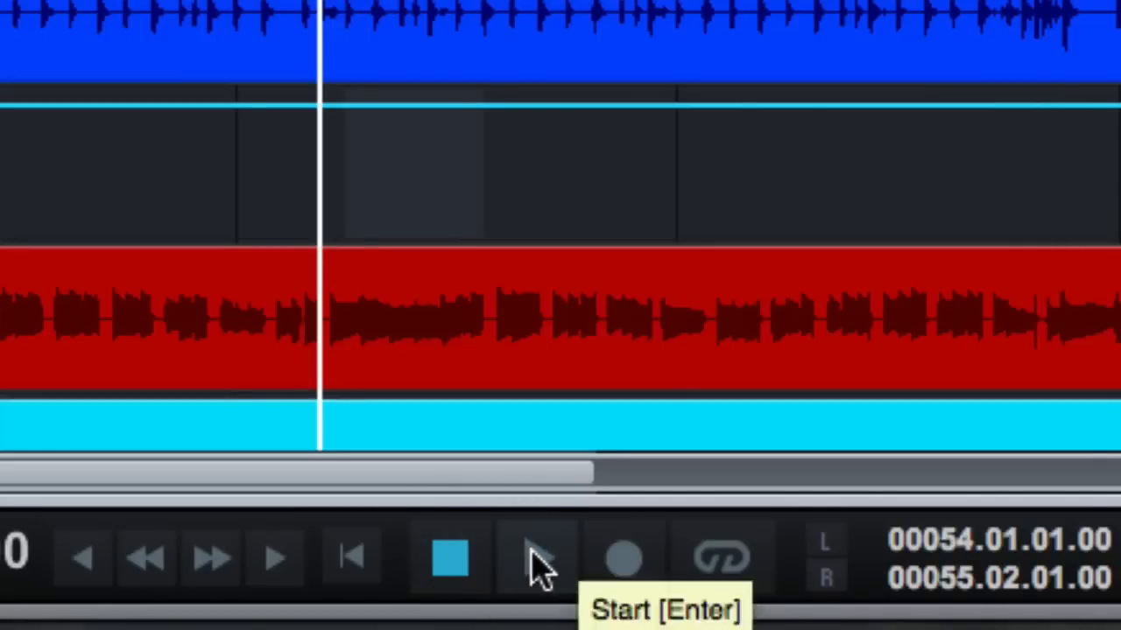
mouse_move(644, 564)
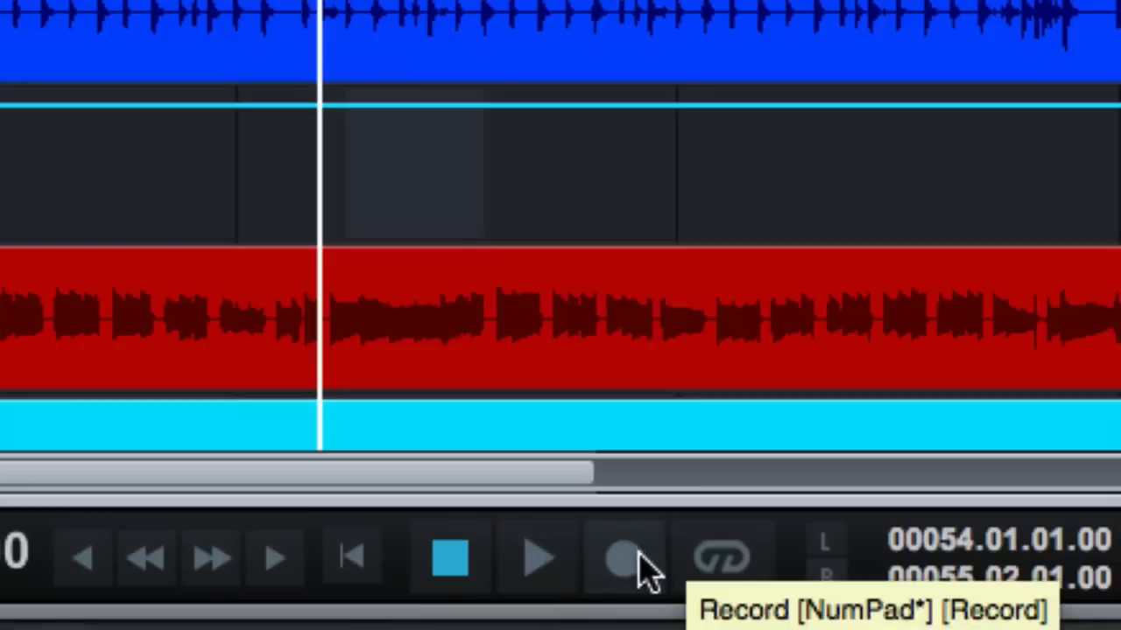
mouse_move(648, 563)
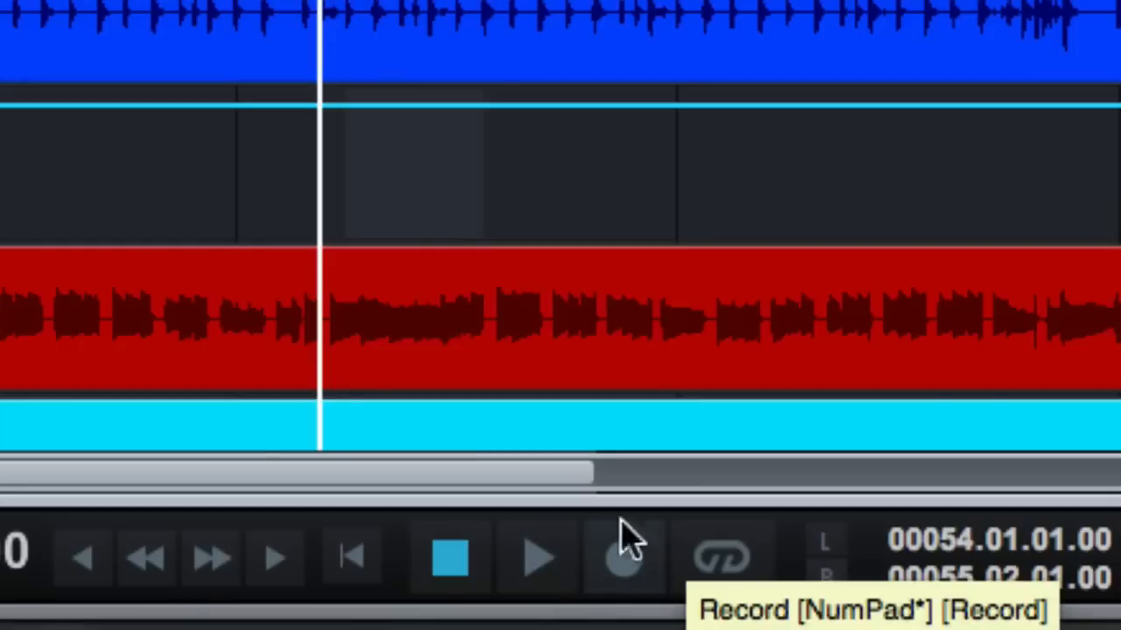
mouse_move(364, 587)
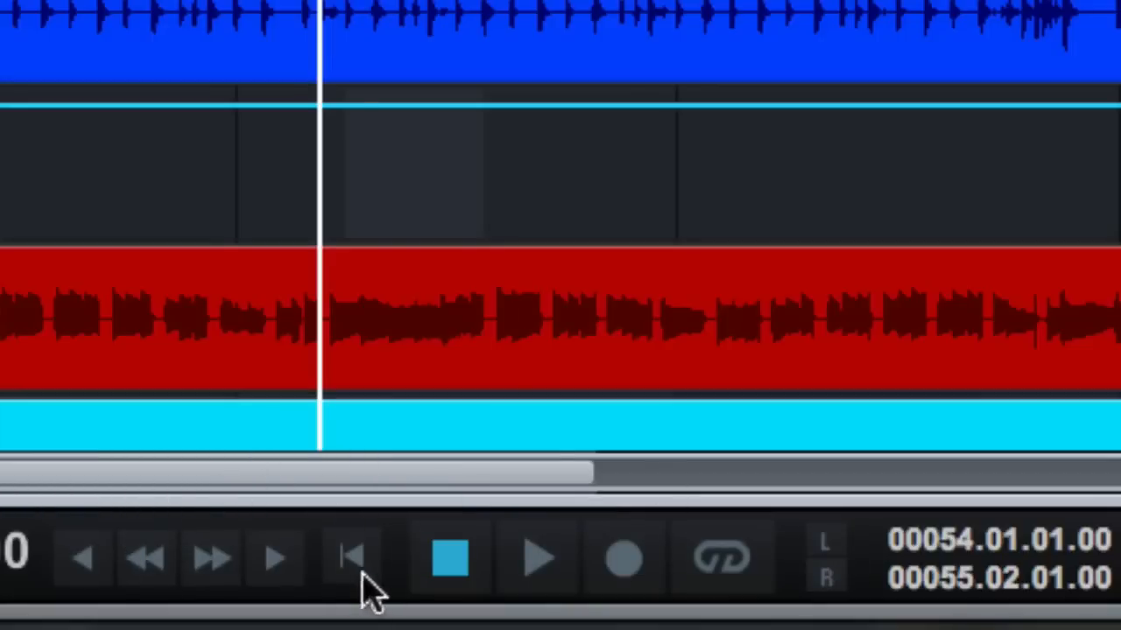
mouse_move(84, 560)
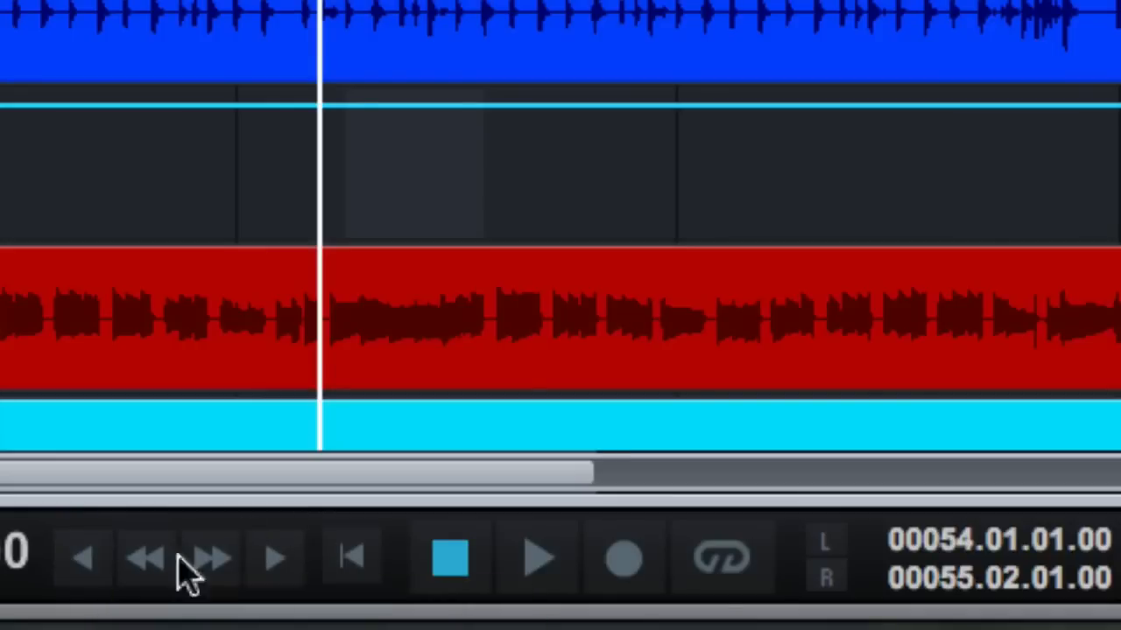
mouse_move(534, 499)
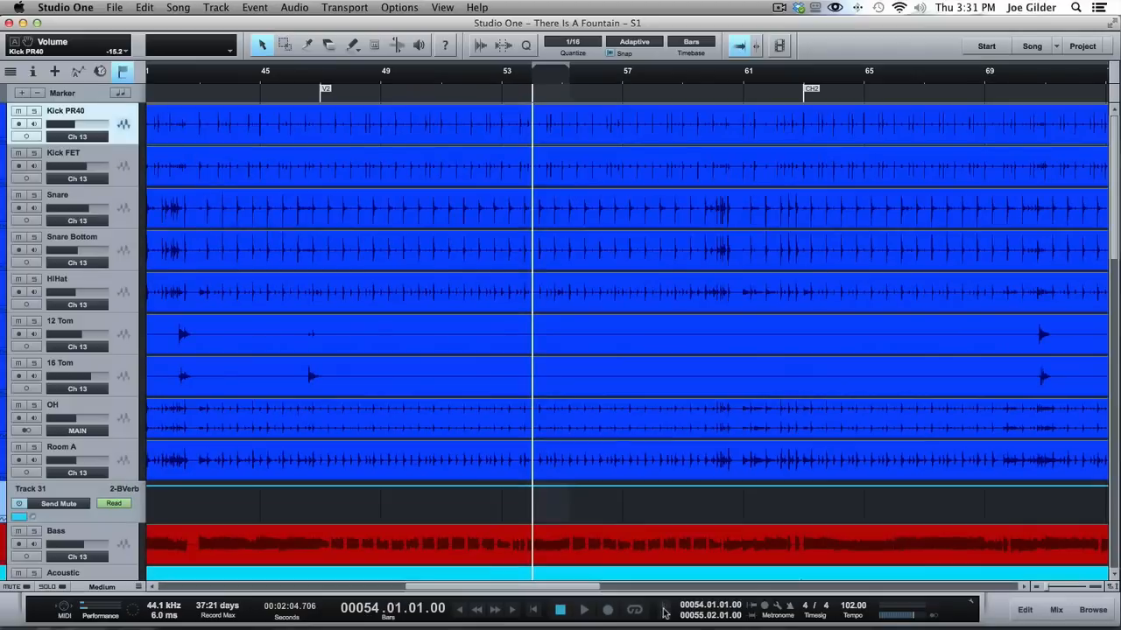
left_click(559, 610)
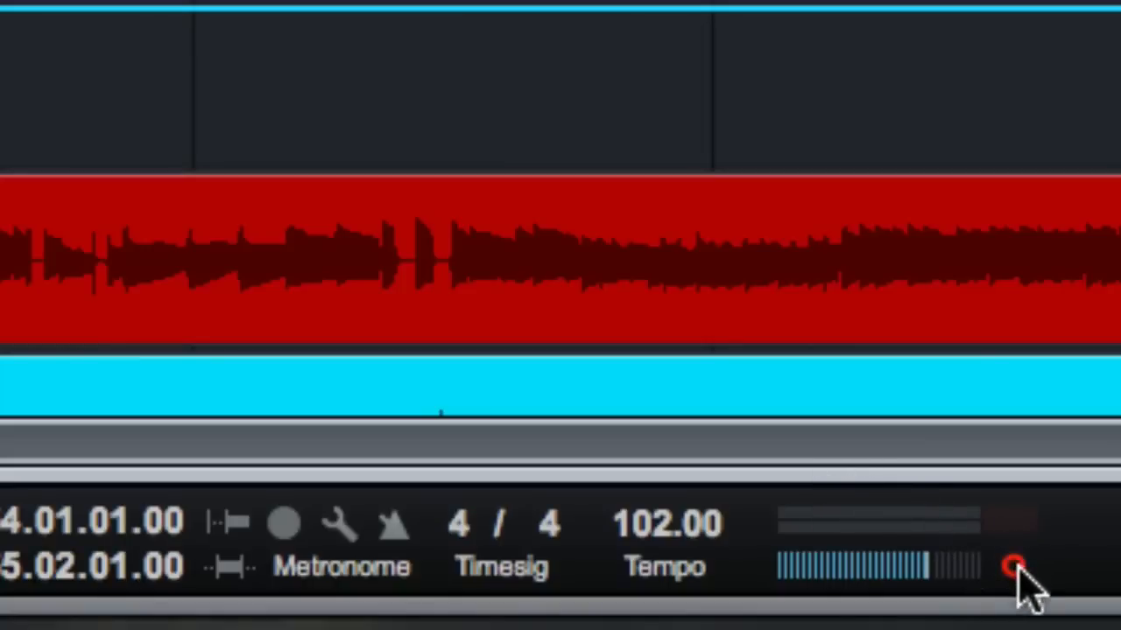
Step: Reset the red clip indicator on the song's output level meter
left_click(1012, 568)
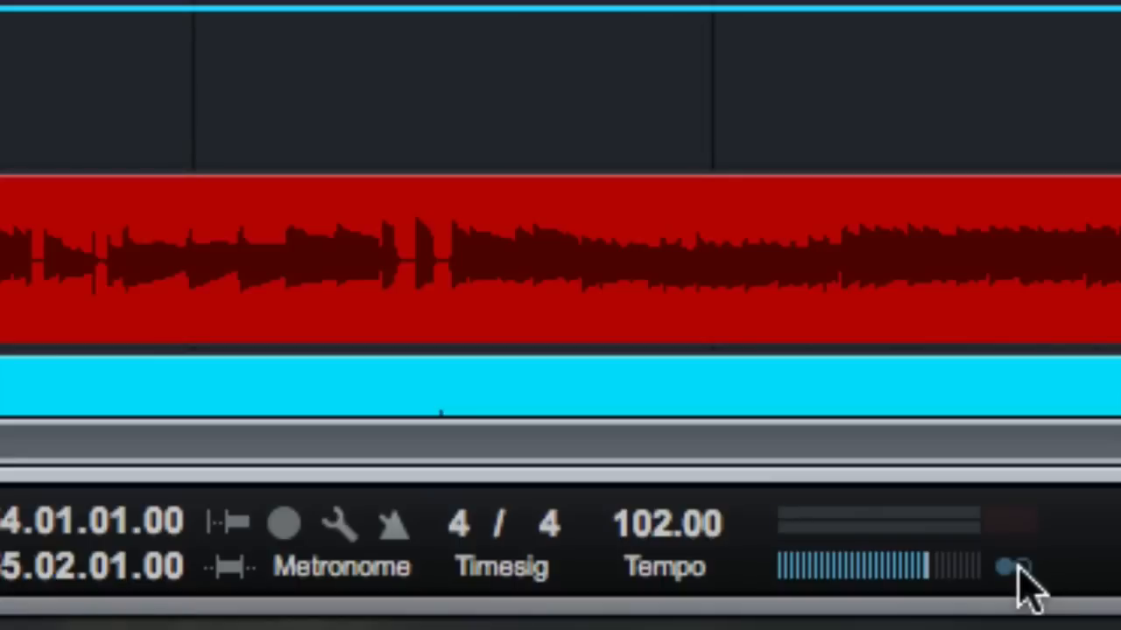
mouse_move(434, 525)
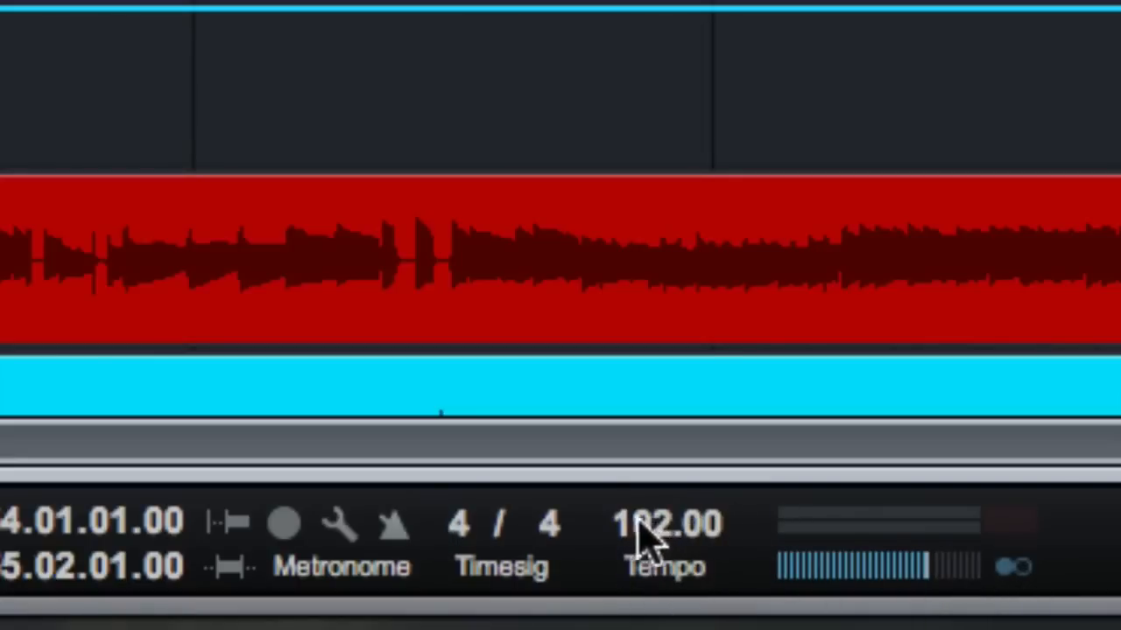
mouse_move(669, 595)
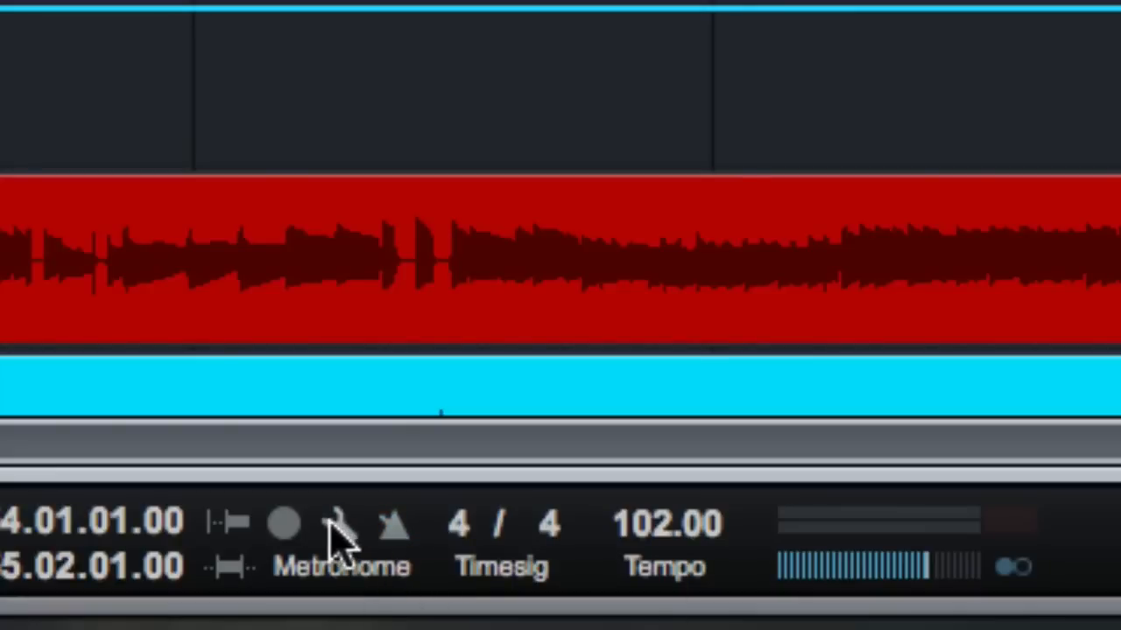
left_click(340, 524)
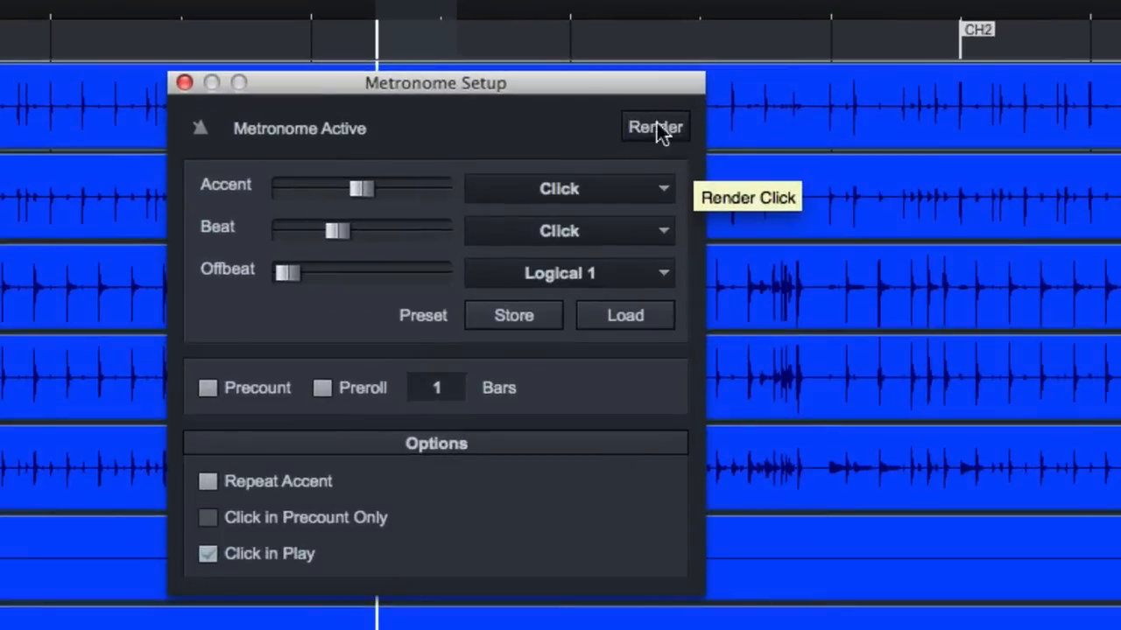
mouse_move(183, 84)
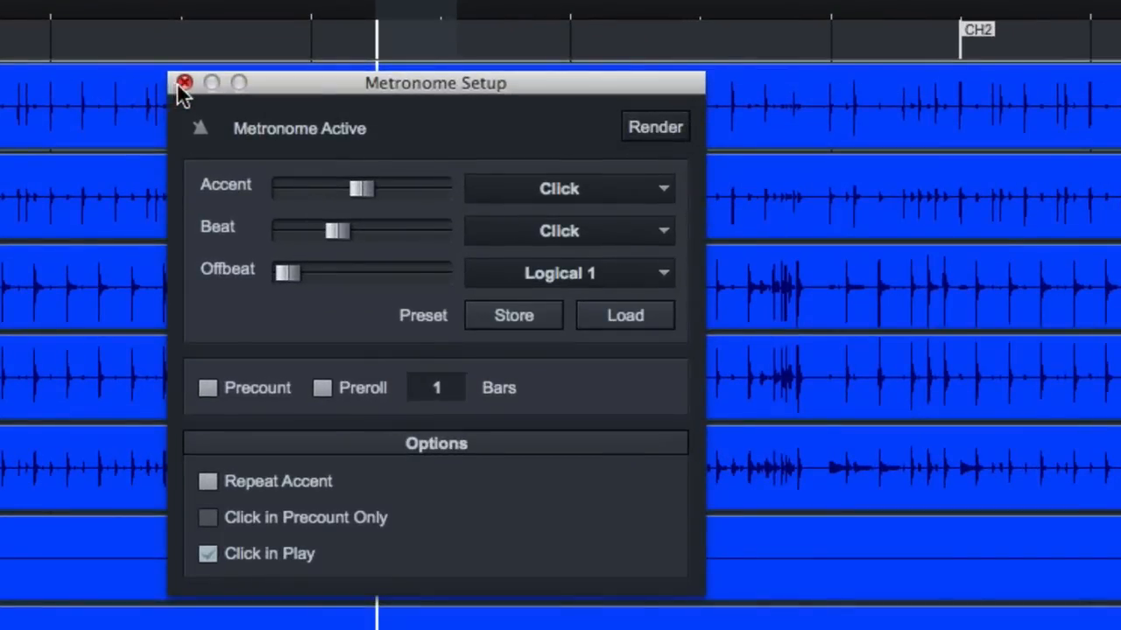
left_click(185, 82)
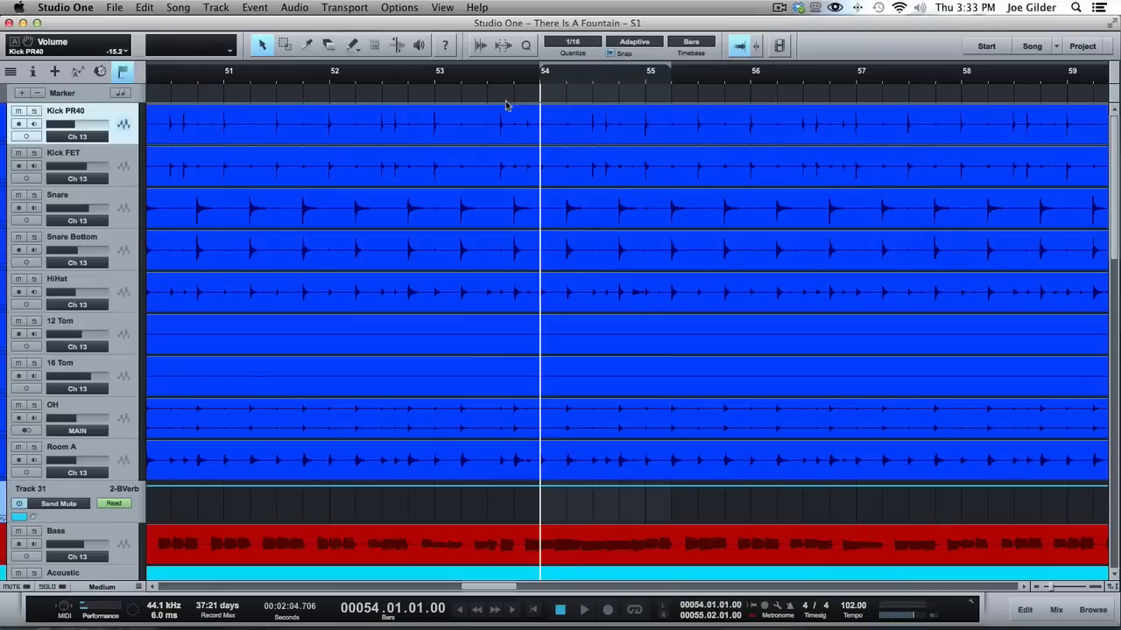
mouse_move(504, 96)
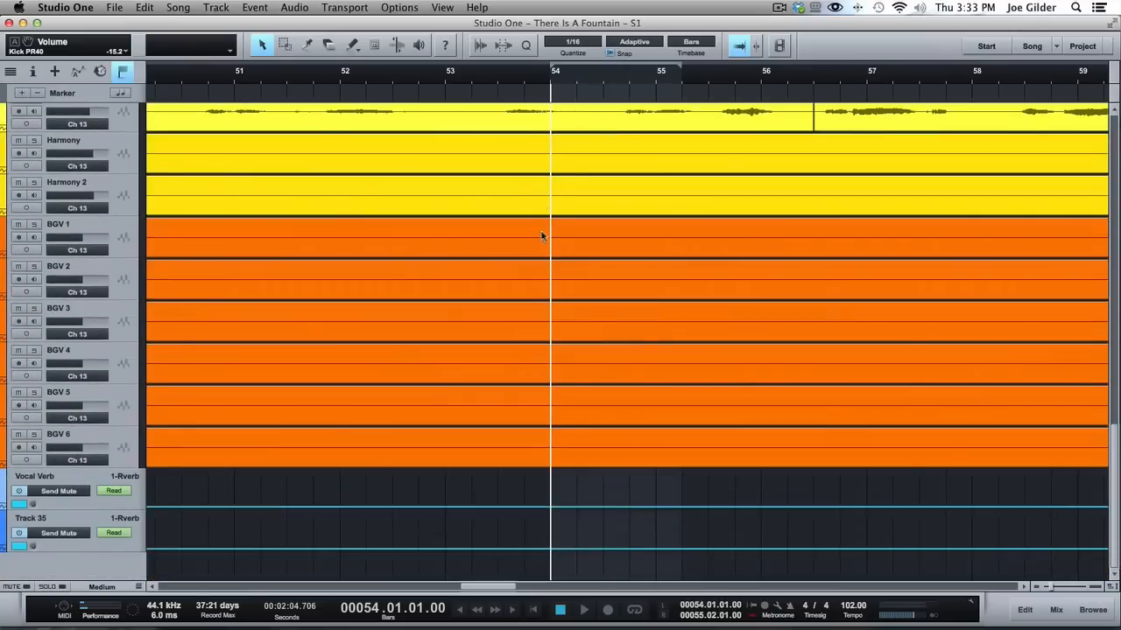
Step: Loop the Vox phrase from bar 53.3 to about 54.2 and record-arm the Vox track
scroll("up", 3)
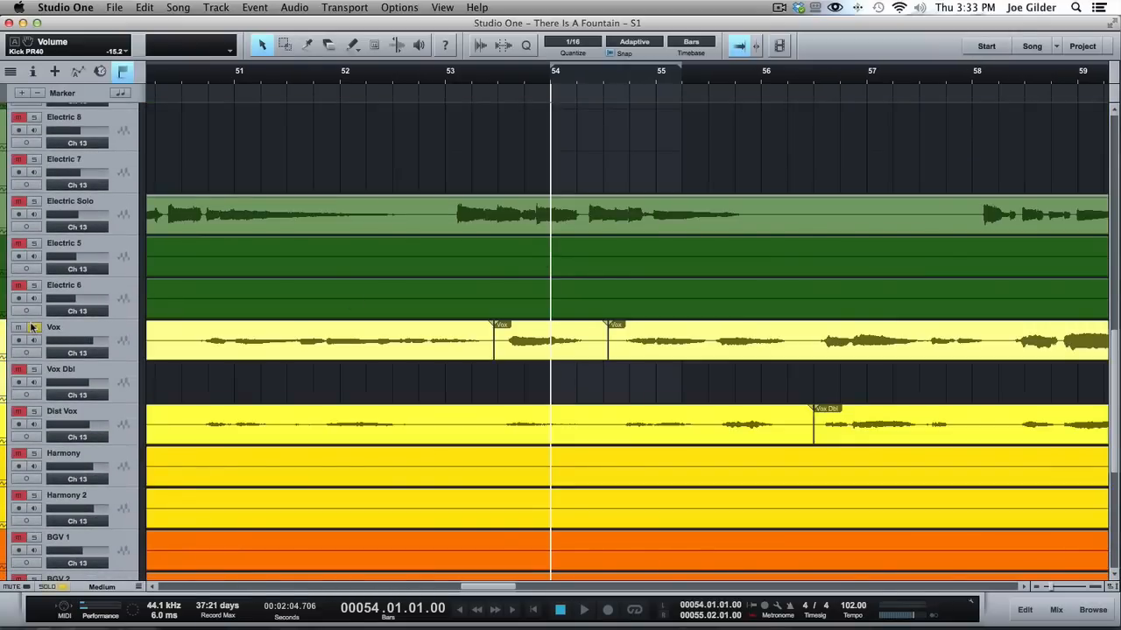
left_click(550, 339)
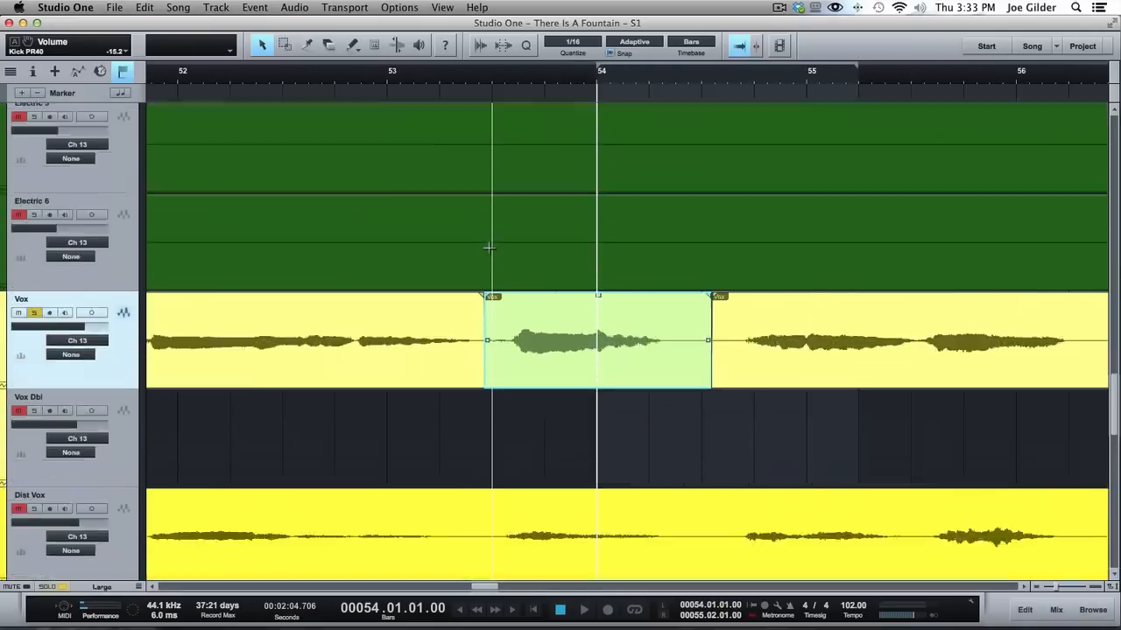
left_click(479, 84)
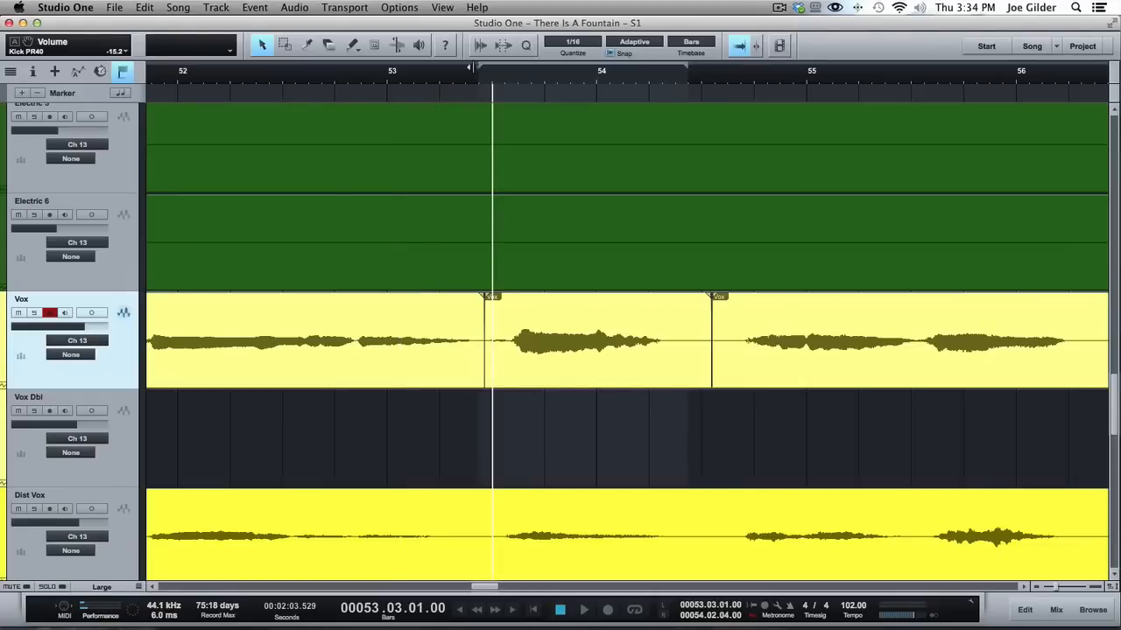
Step: Record from bar 52 so Auto Punch captures a new Vox take, then stop
left_click(203, 79)
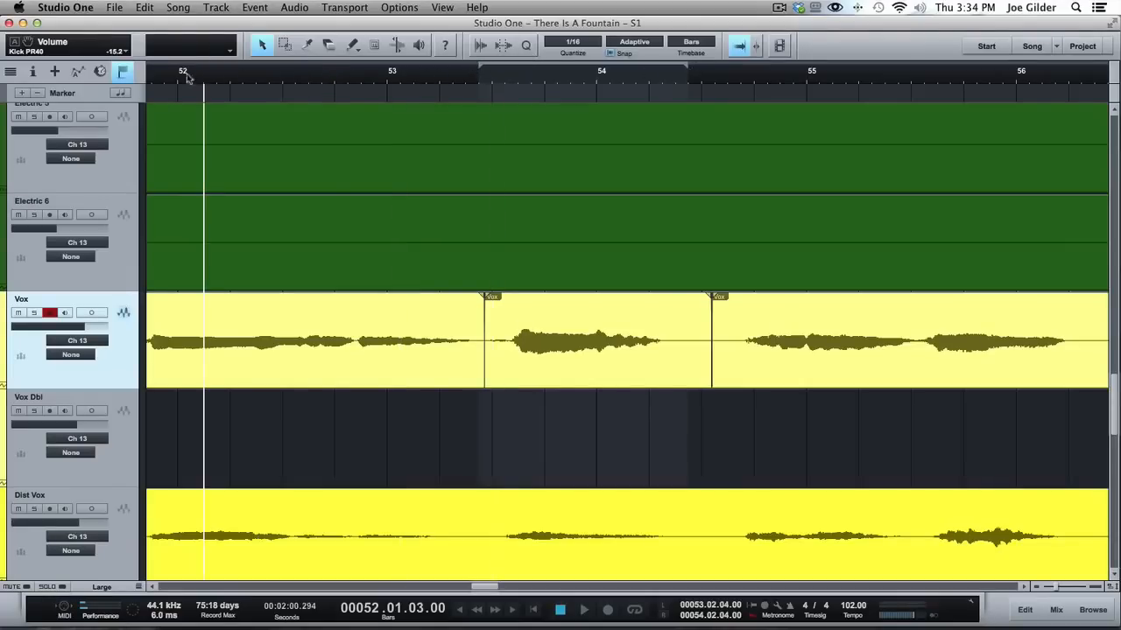
left_click(175, 79)
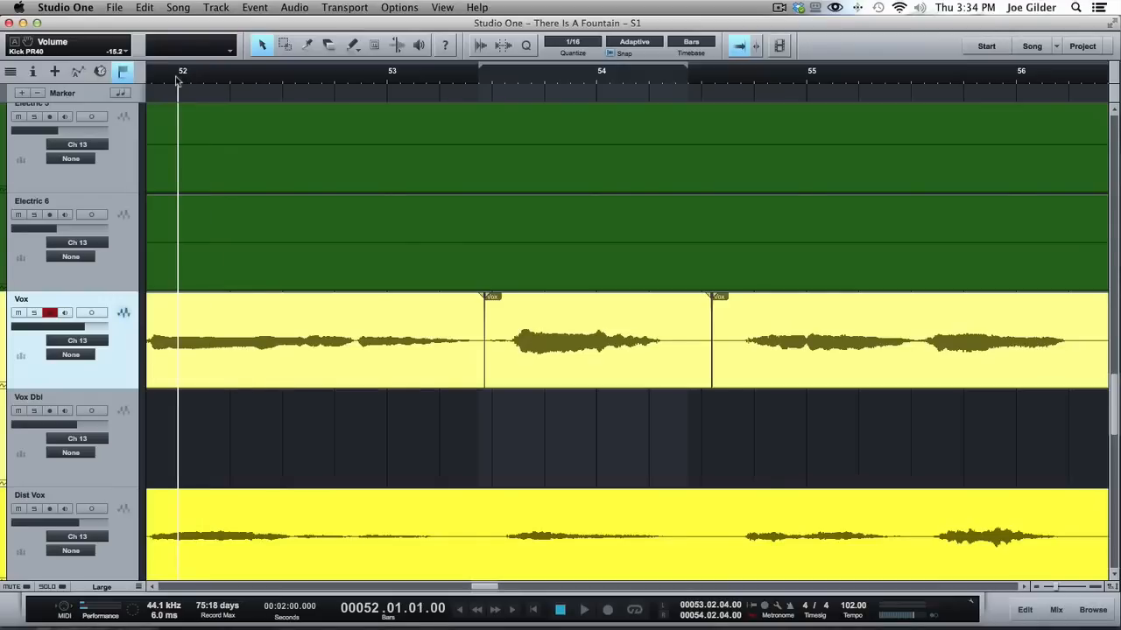
left_click(583, 610)
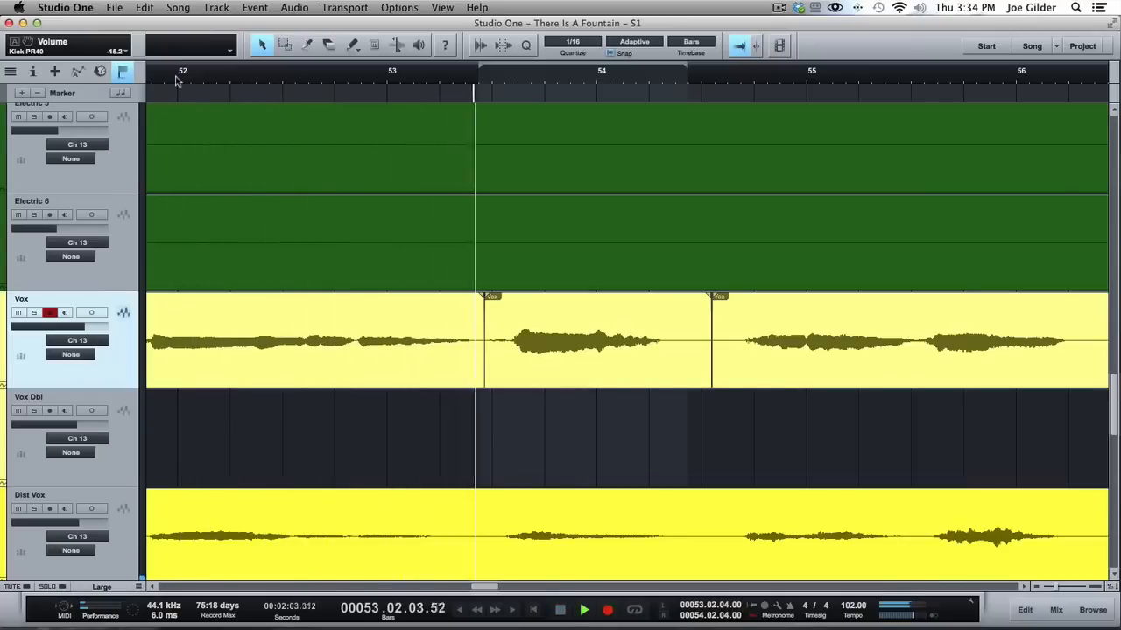
left_click(563, 339)
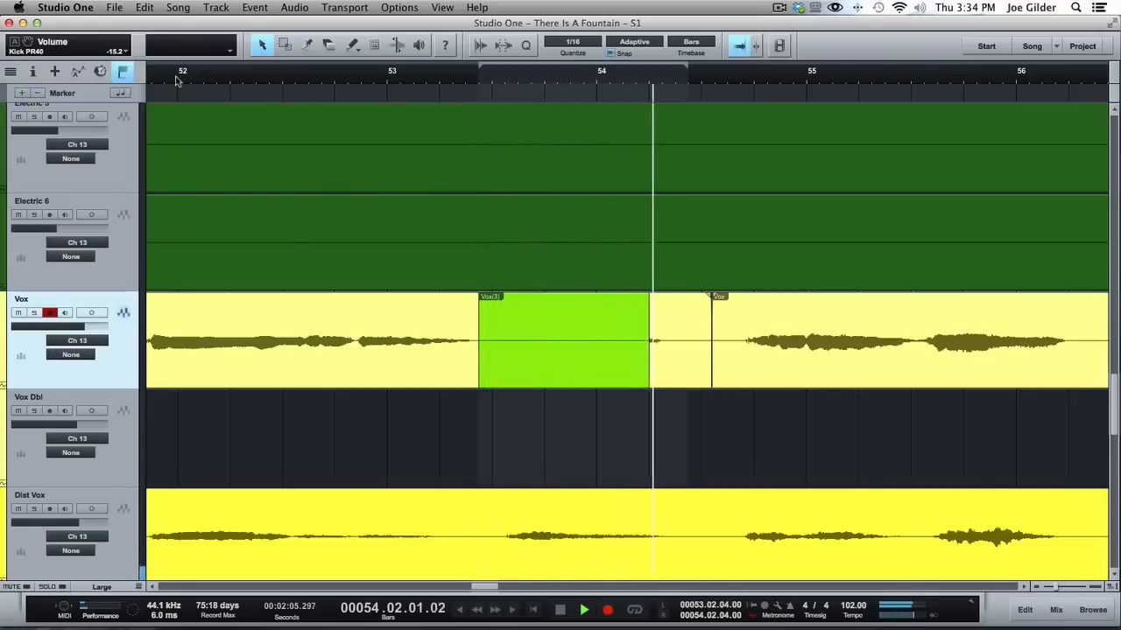
left_click(563, 342)
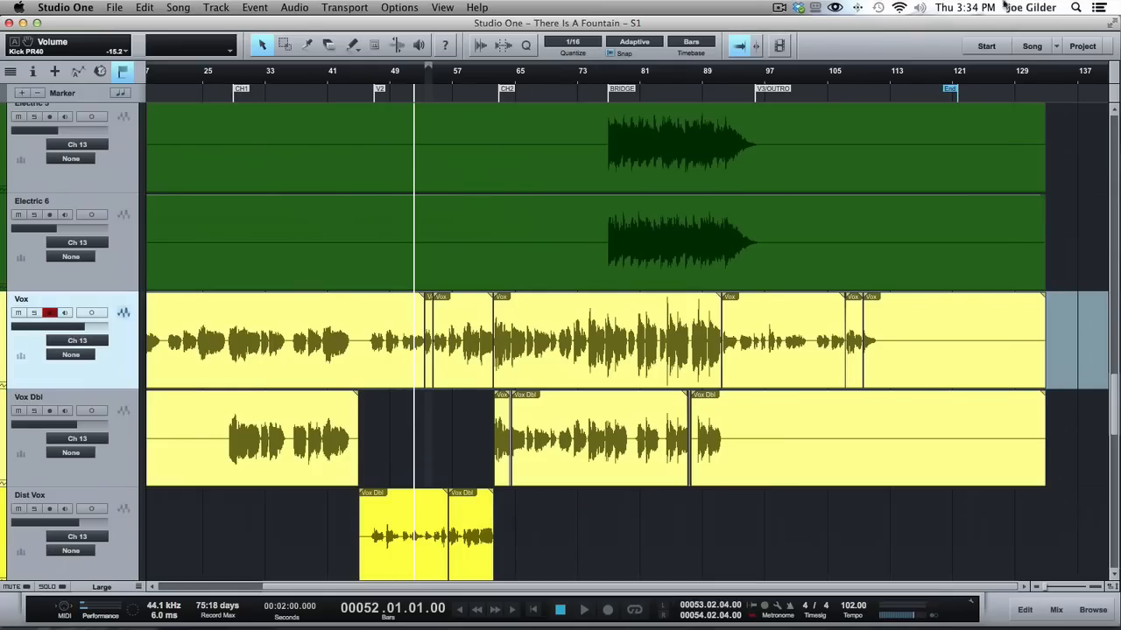
mouse_move(724, 130)
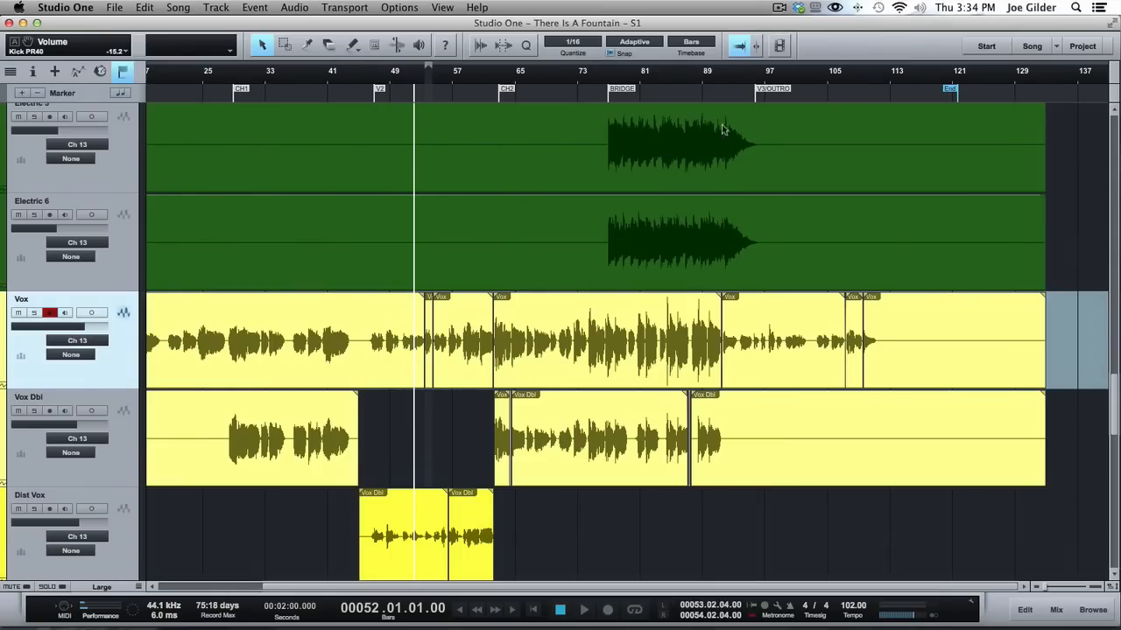